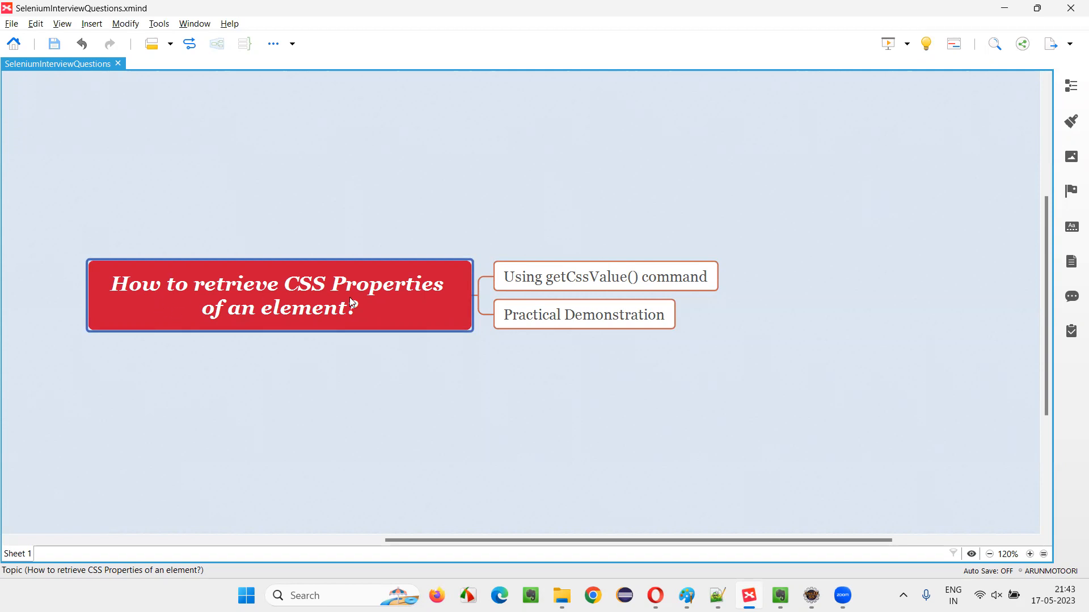
mouse_move(362, 329)
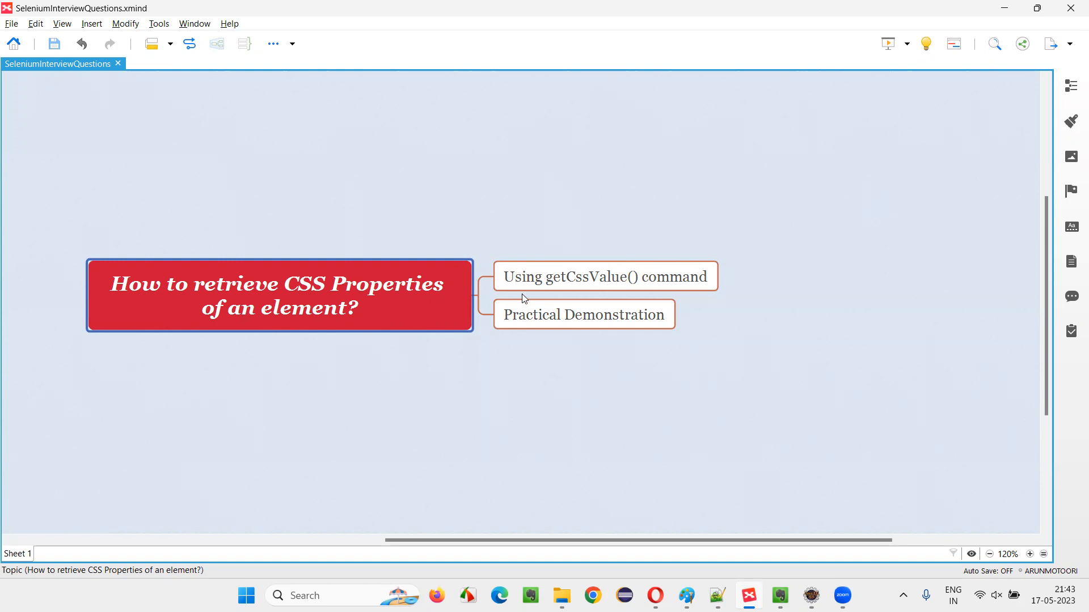
mouse_move(229, 331)
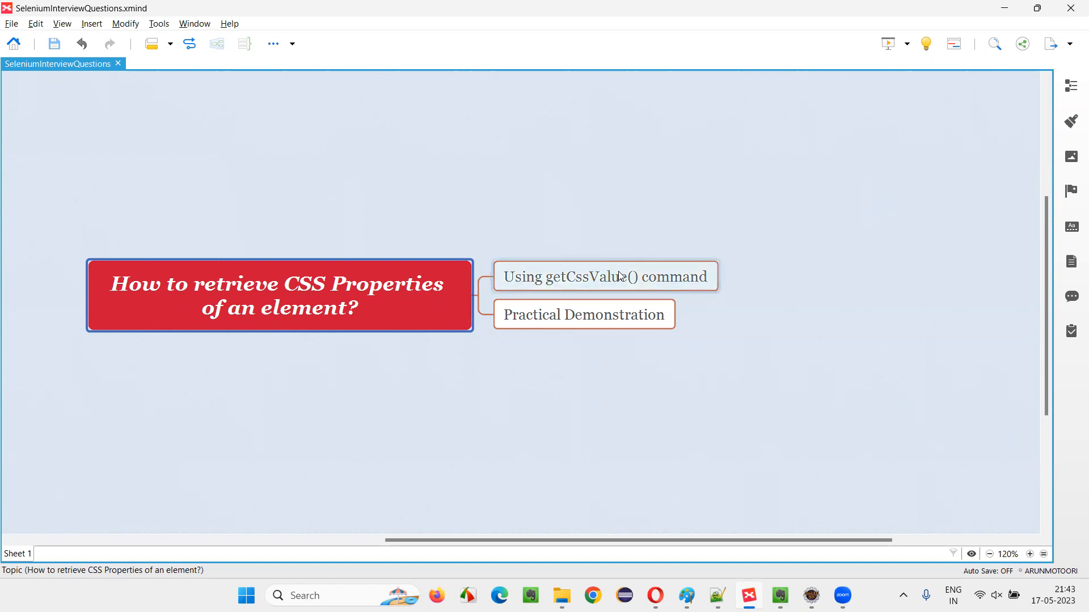
click(604, 277)
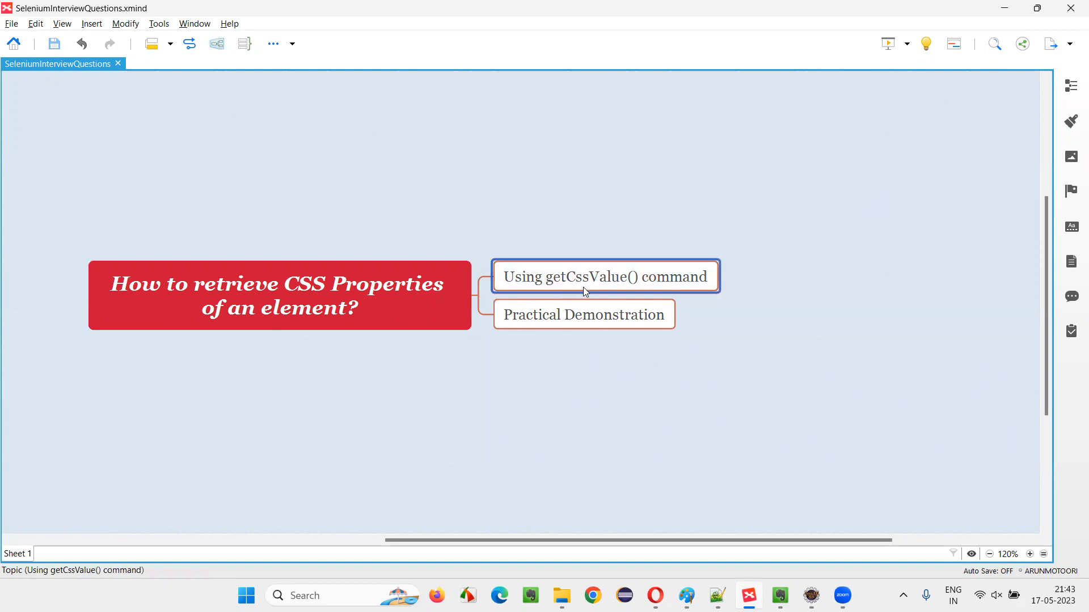
mouse_move(602, 291)
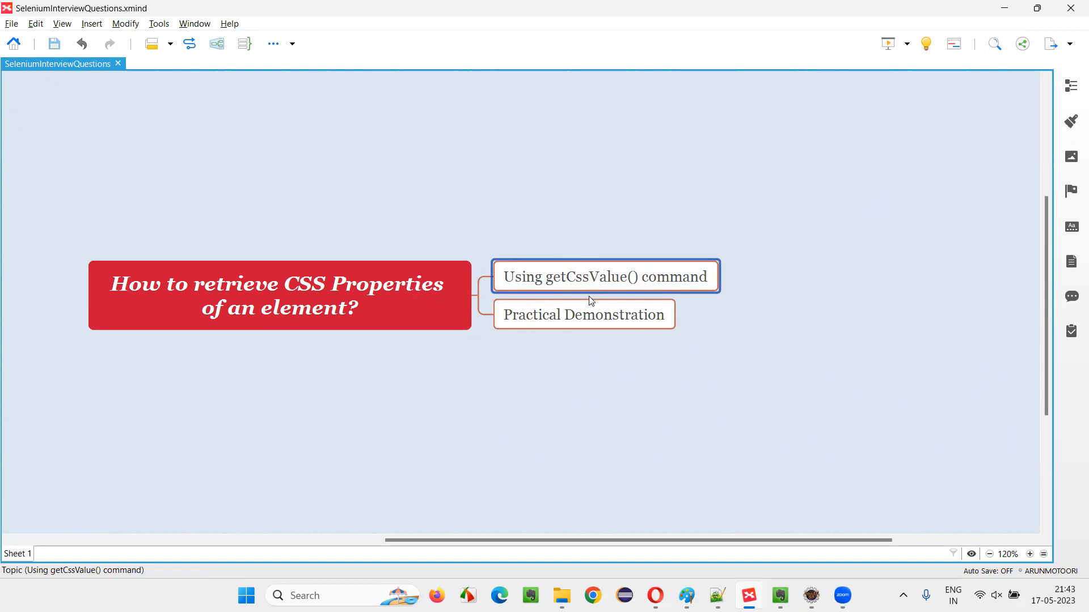
mouse_move(629, 355)
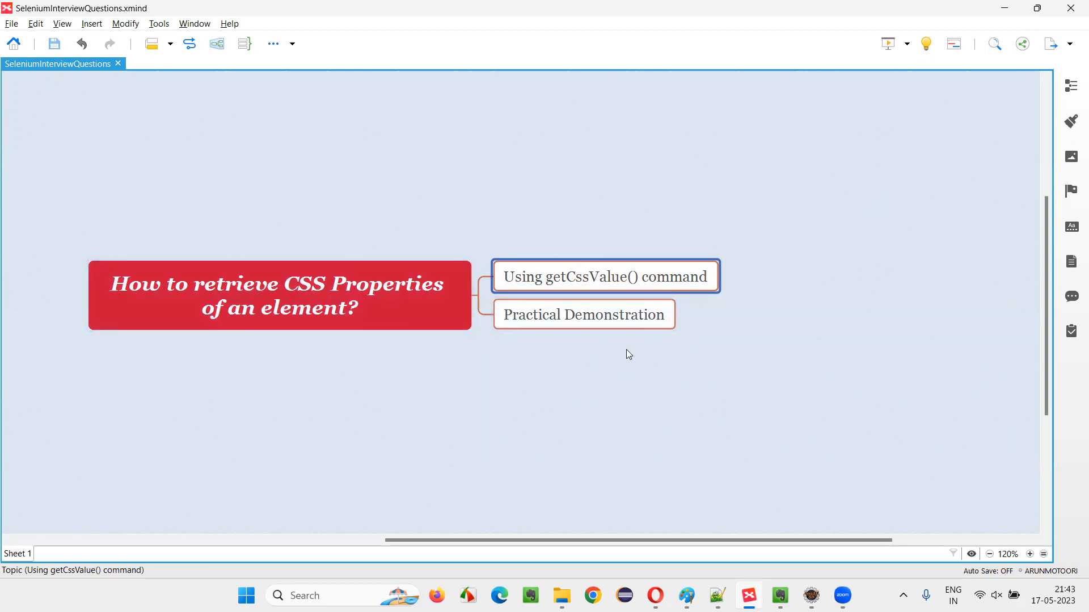
click(584, 315)
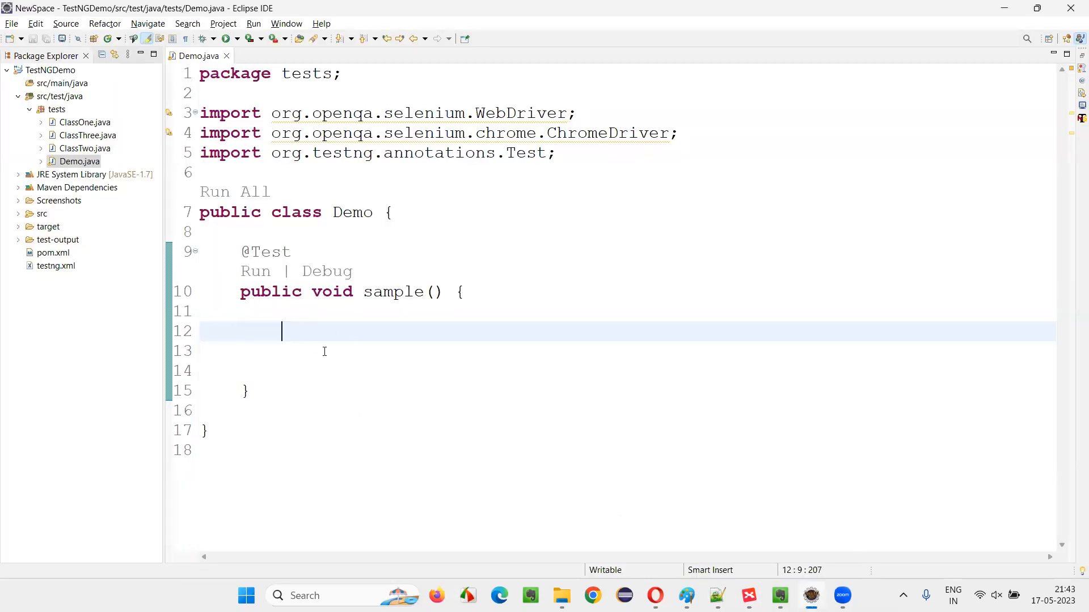
text(WebD)
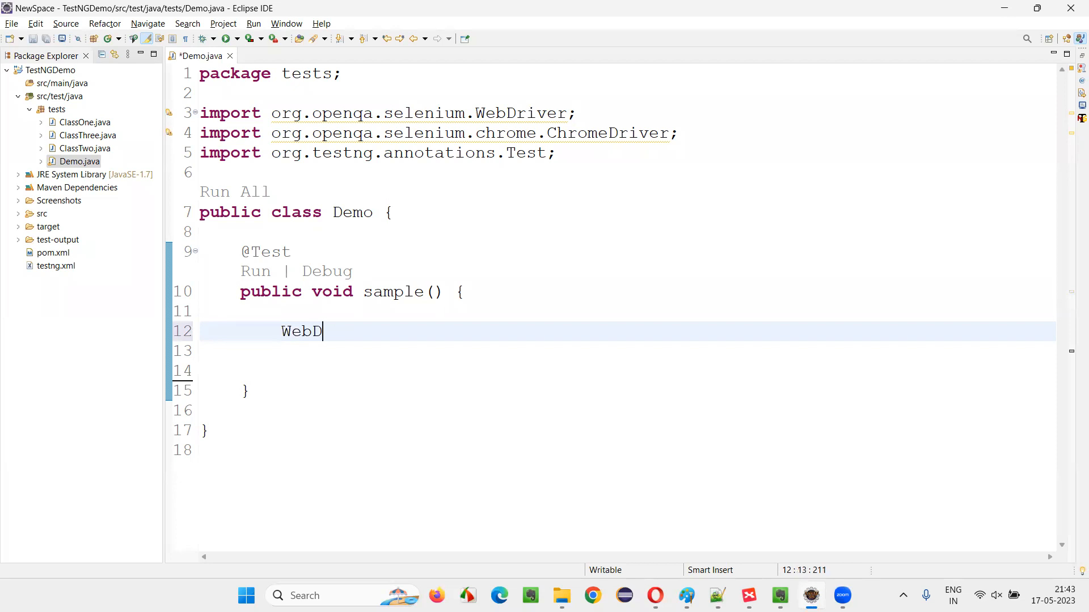
text(river driver =)
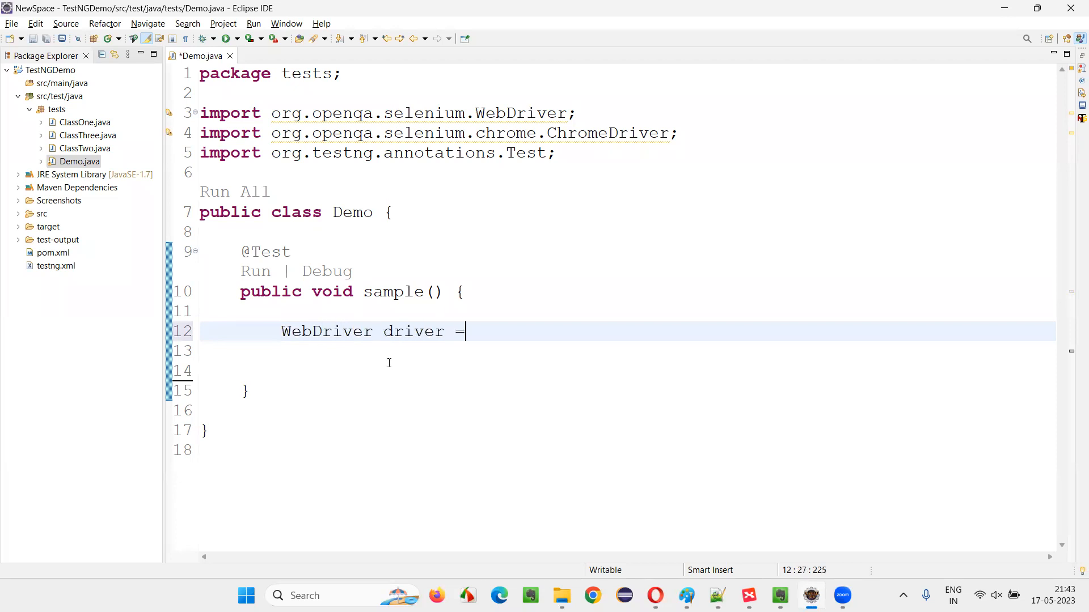
text(new ChromeDriver();)
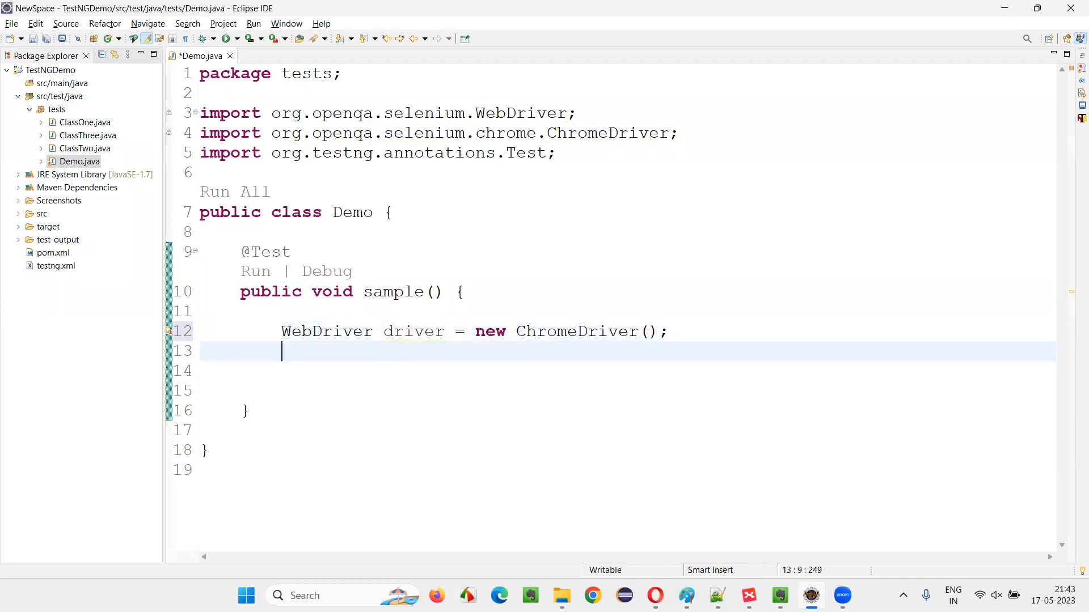
text(driver.manage().window().maximize();)
click(625, 371)
text(driver.get("");)
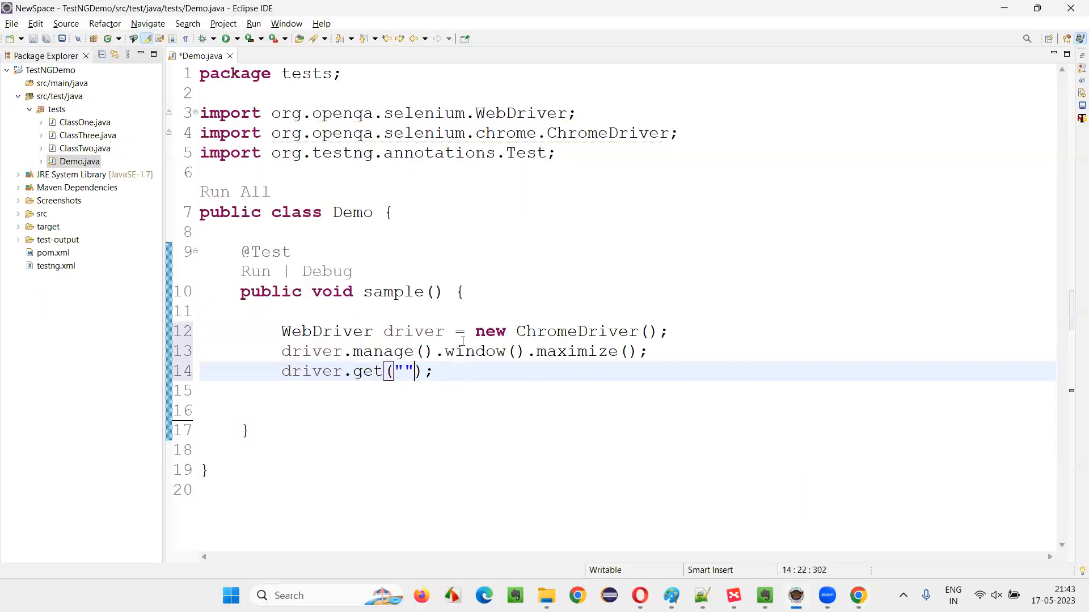
text(https://tutorialsninja.com/demo/)
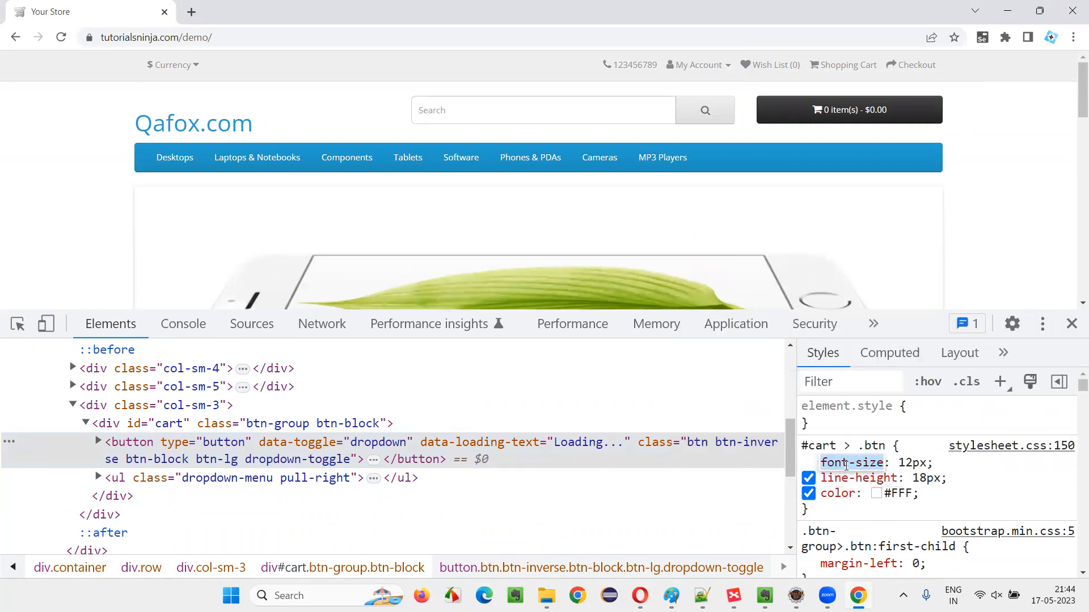
right_click(851, 462)
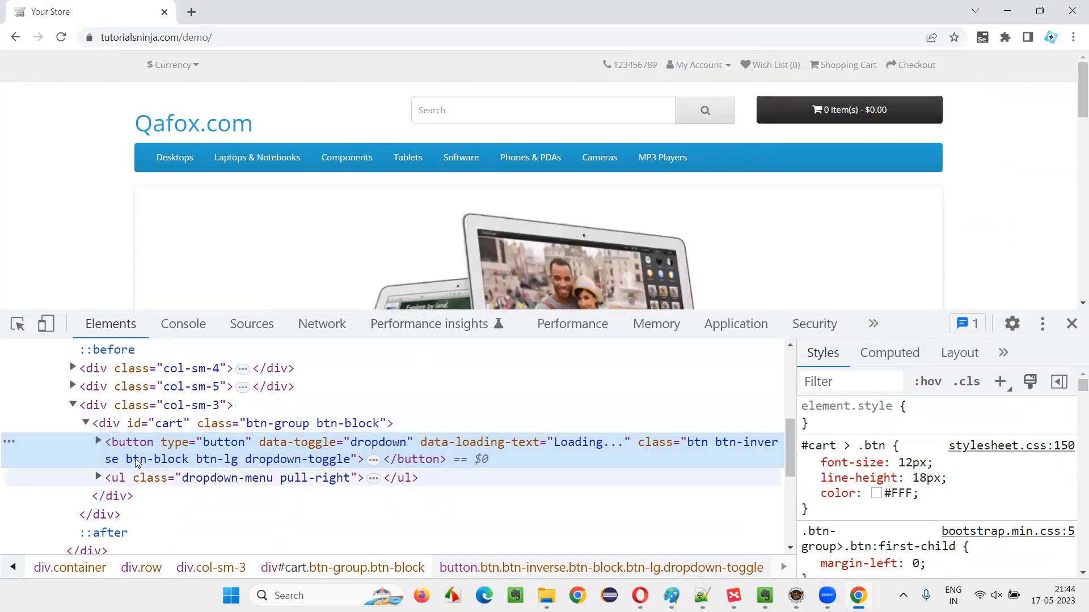
key(Ctrl+f)
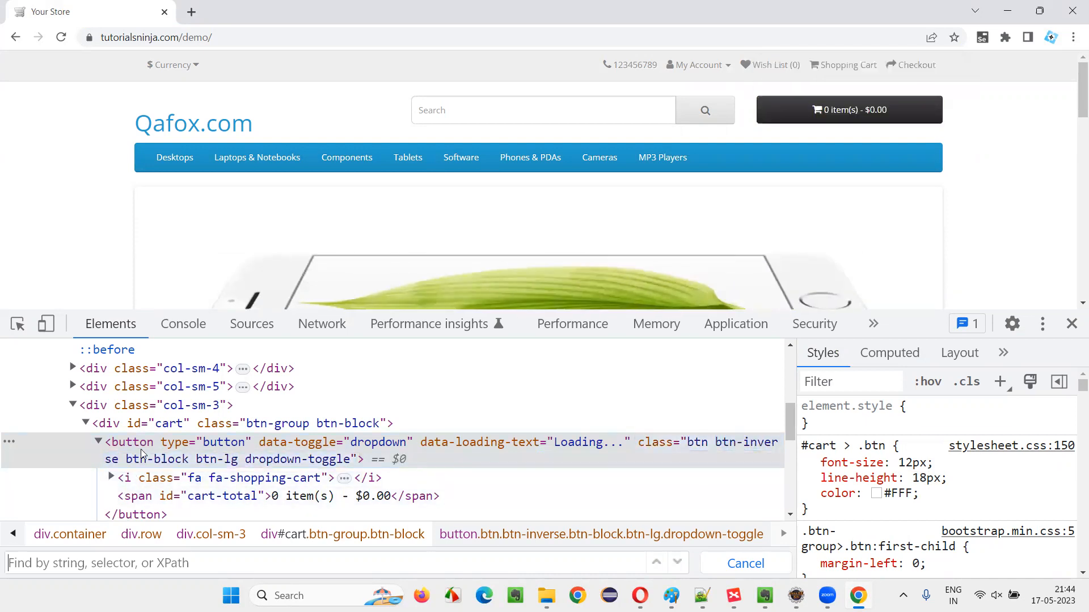
text(//biutton[c)
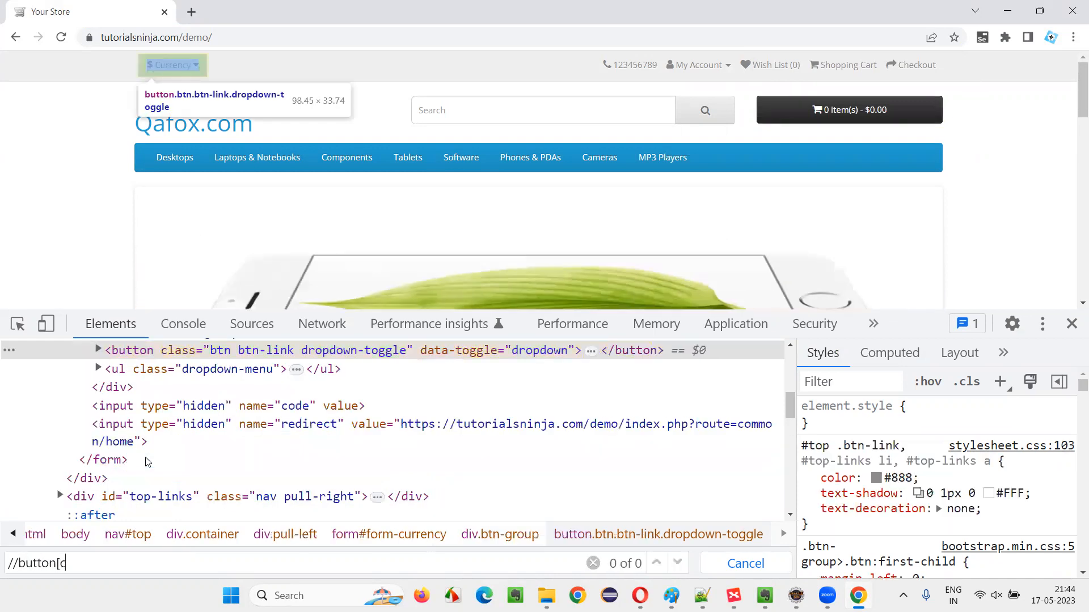
text(ontains(@class,'btn-inverse)
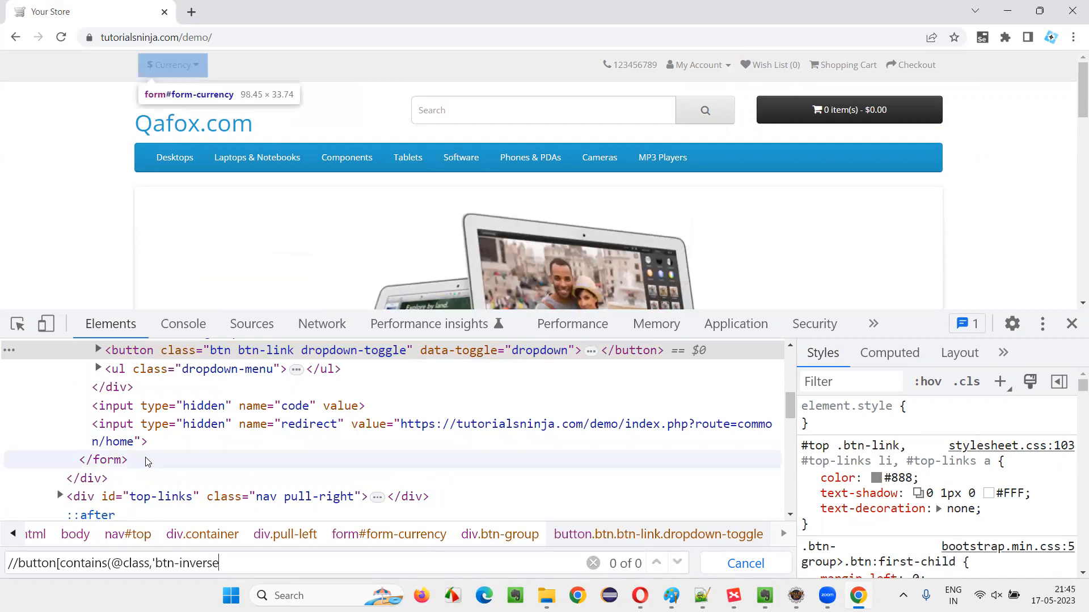
text('))
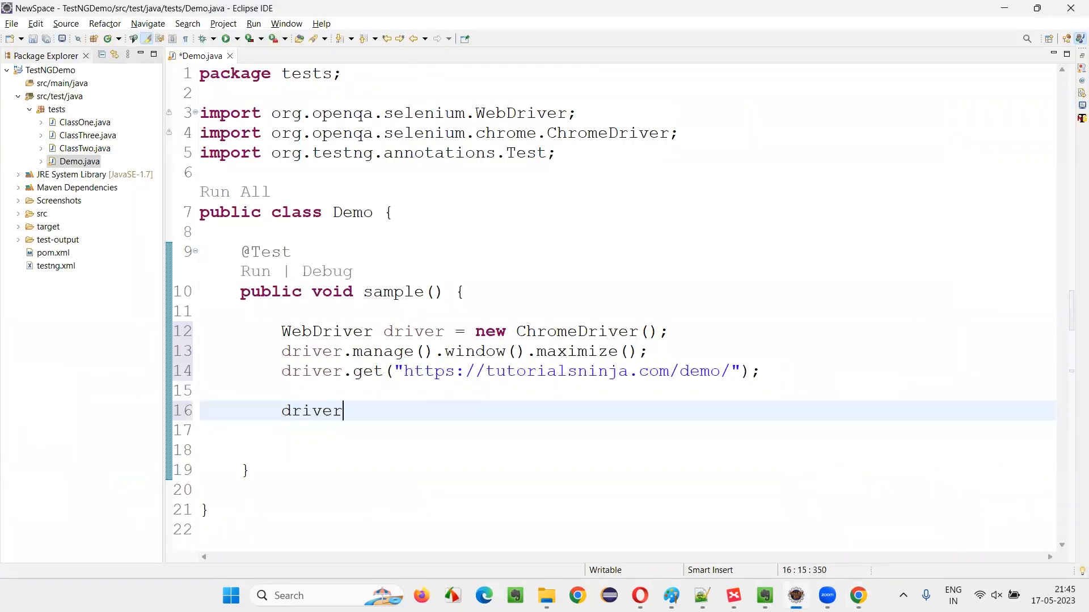
Locate the cart button with findElement(By...) and store it as WebElement cartButton
text(.findElement(By.xpath("//button[contains(@class,'btn-inverse')]"));)
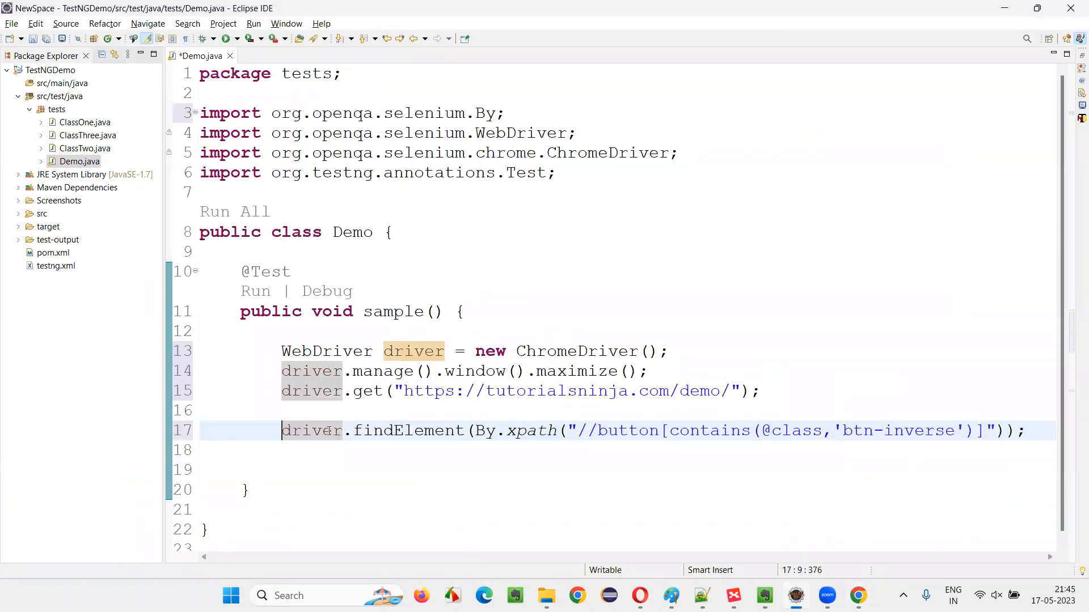
text(cartBB)
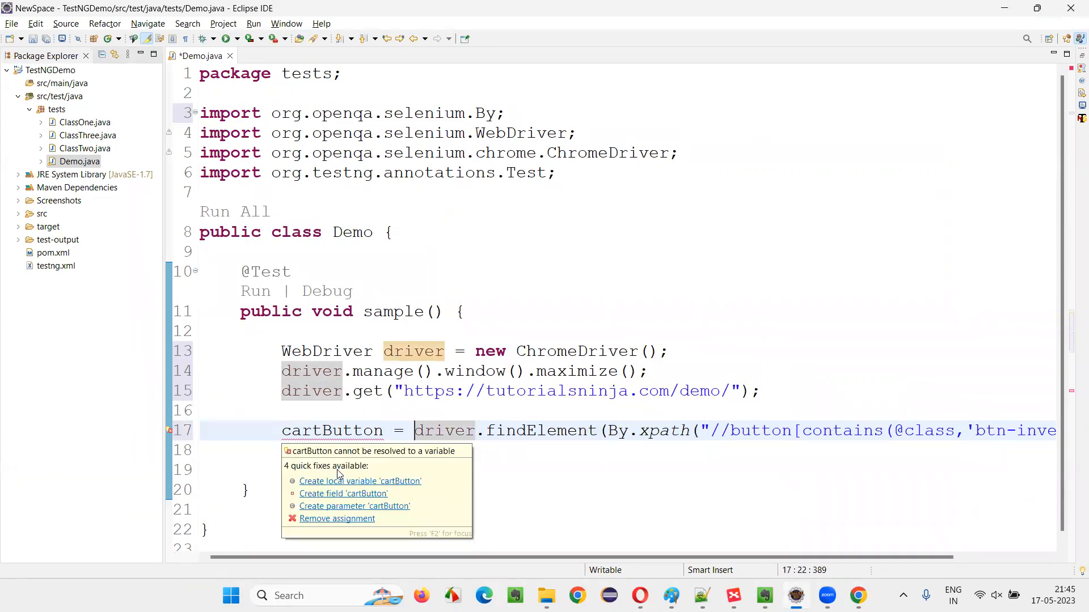
click(360, 480)
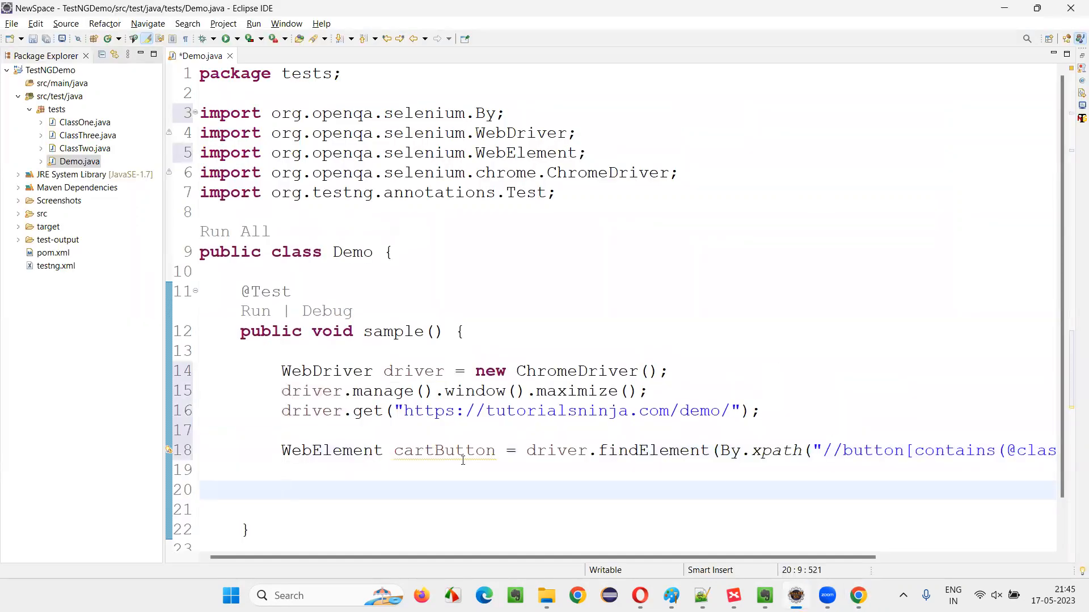
Add a cartButton.getCssValue("") call with an empty argument on the next line
text(cartButton)
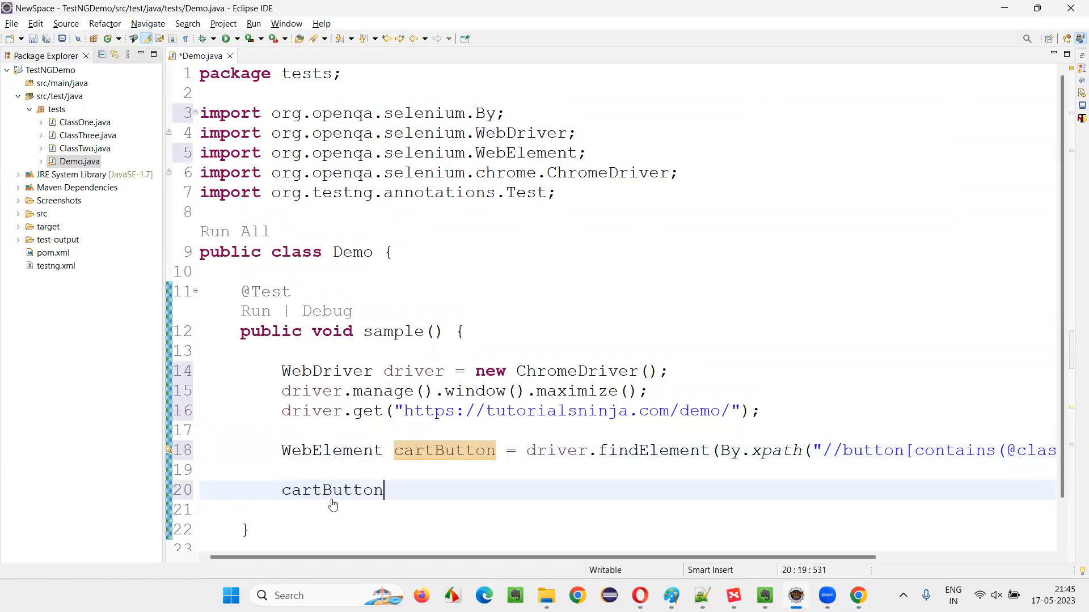
text(.getC)
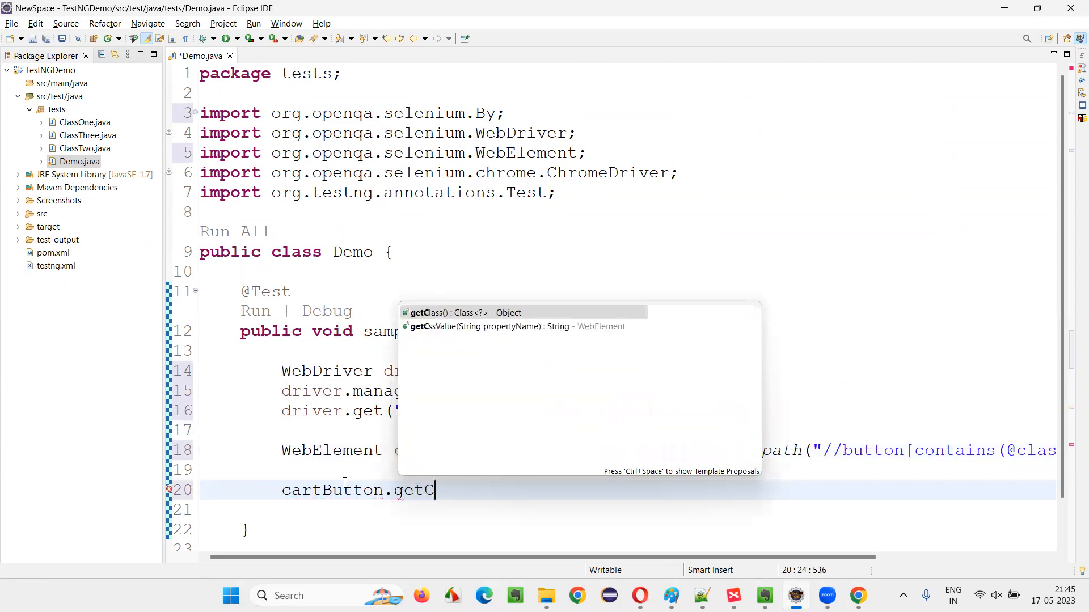
click(479, 326)
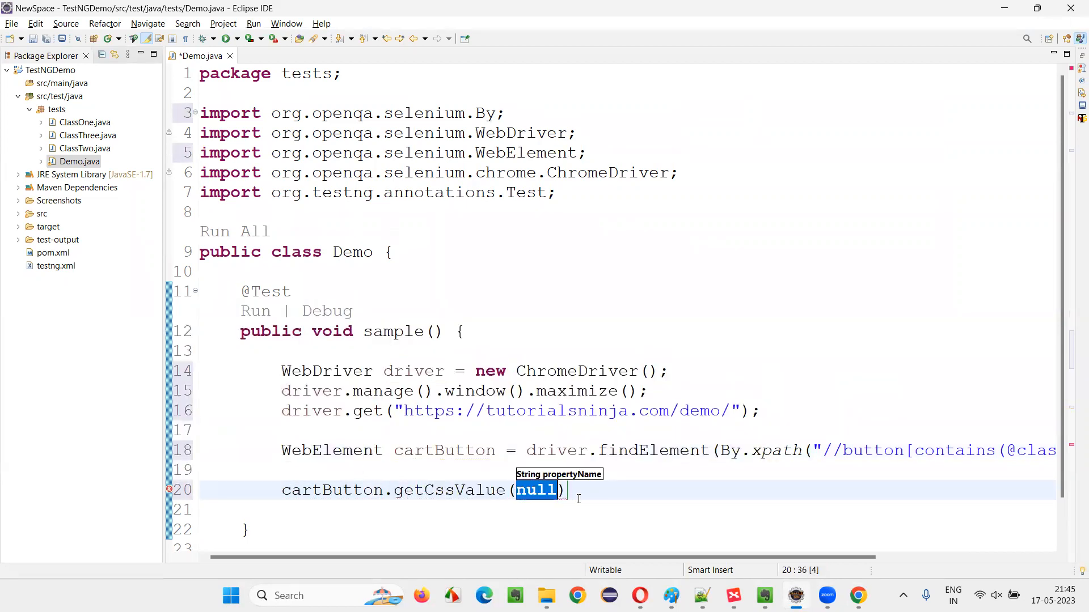
text("")
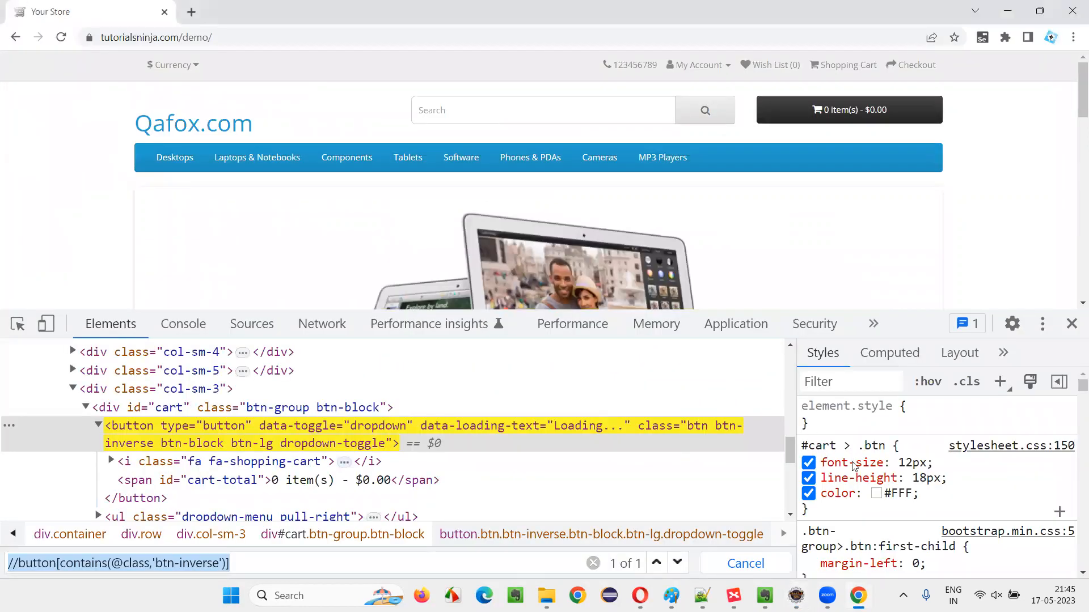
Recheck font-size: 12px in the cart button's Styles pane
click(807, 461)
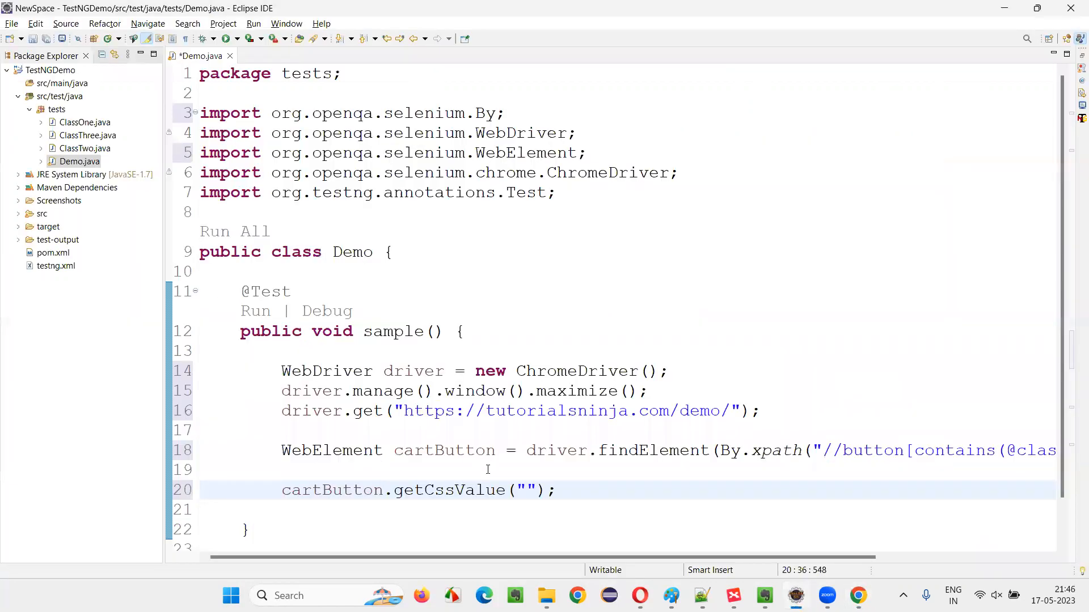
Store getCssValue("font-size") in String fontSize, print it, and call driver.quit()
text(font-size)
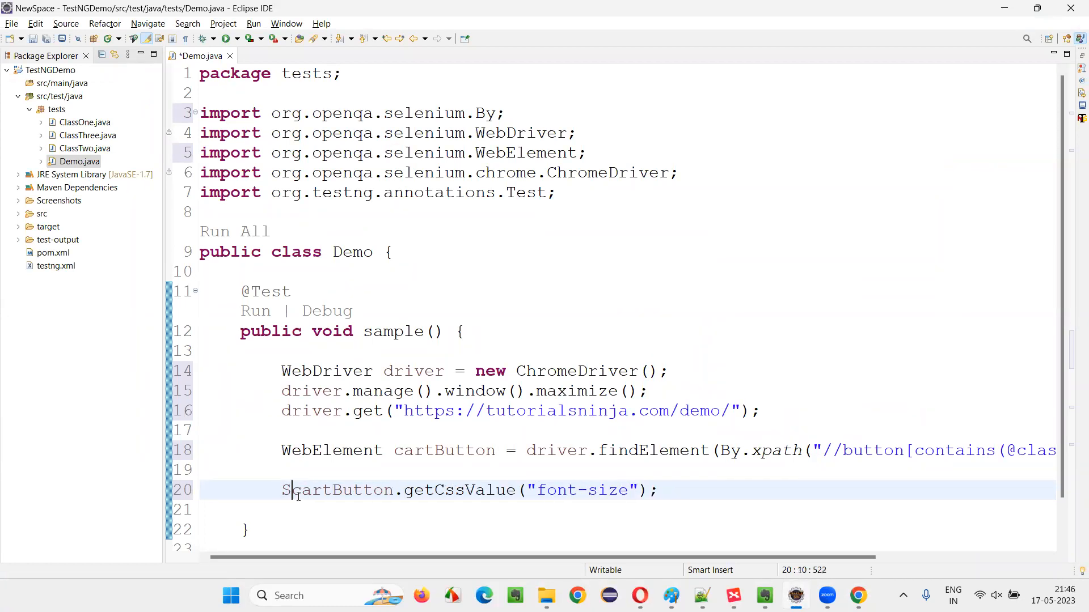
text(tring fontSize =)
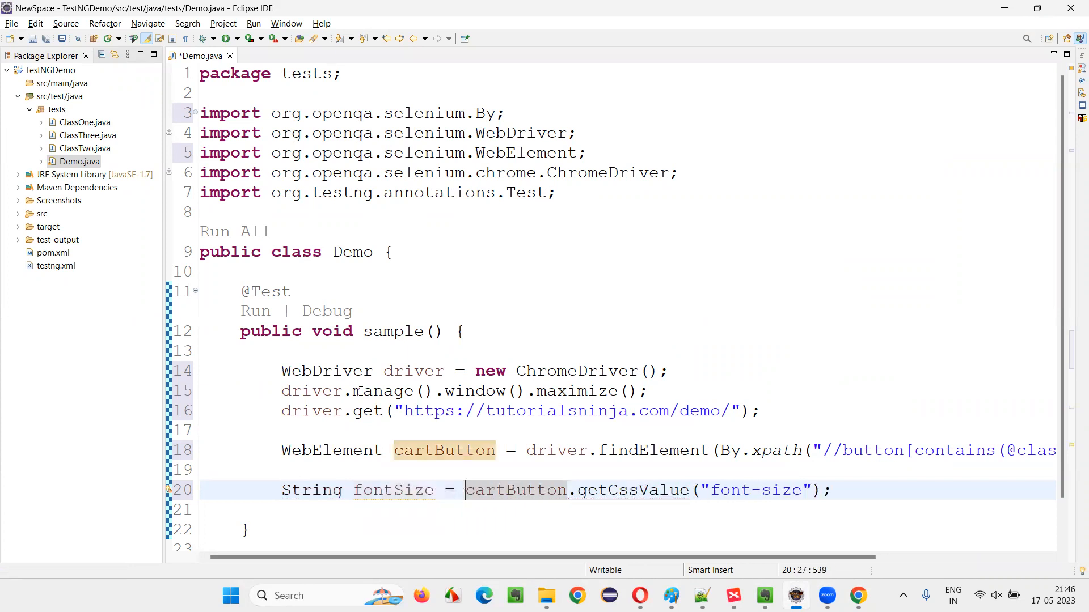
text(Syso)
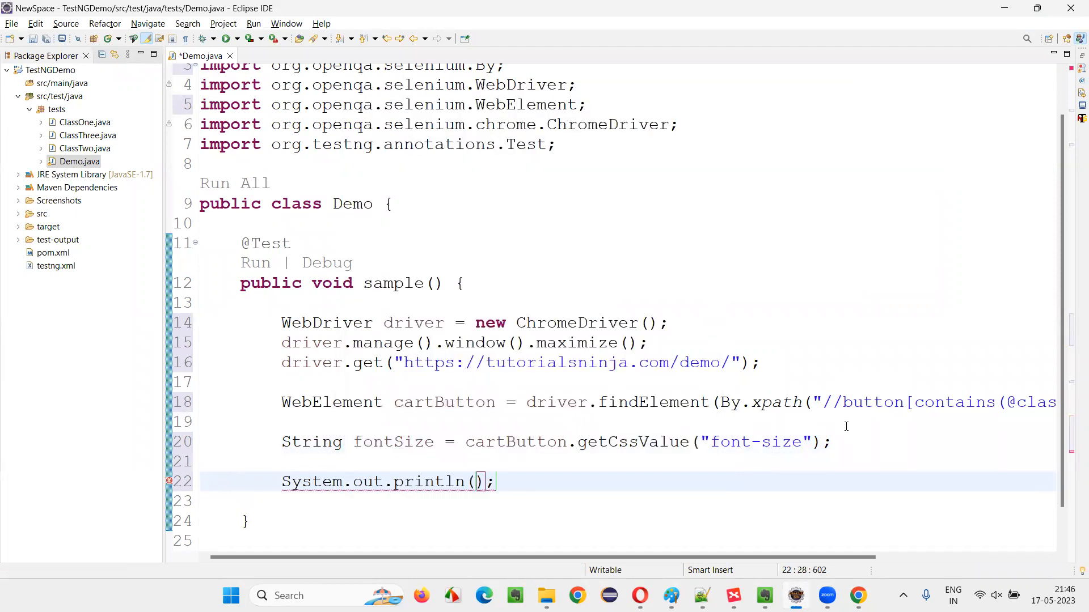
text(fontSize)
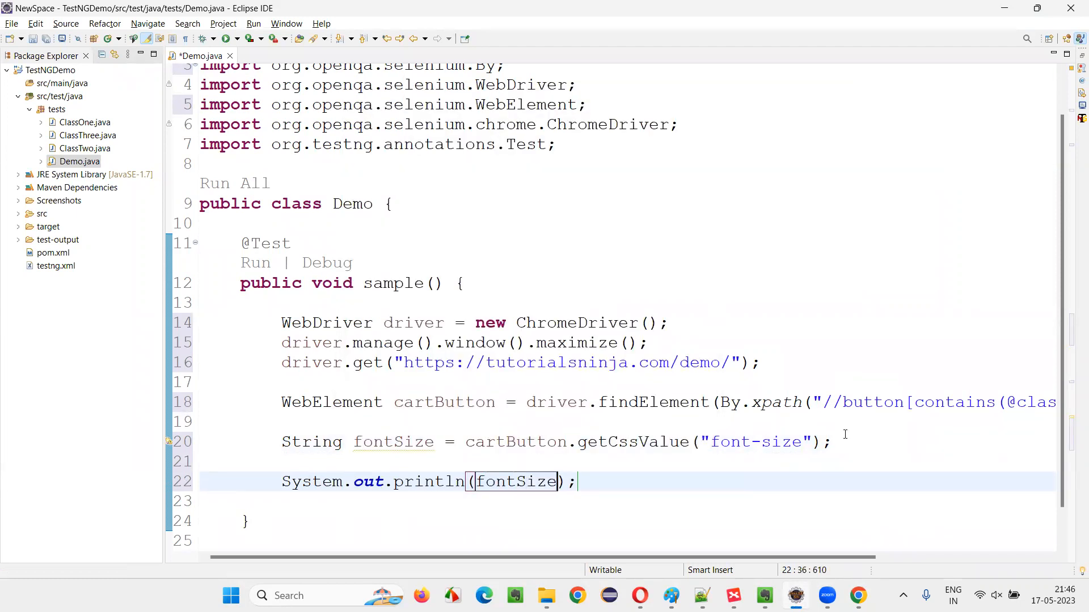
text(driver,)
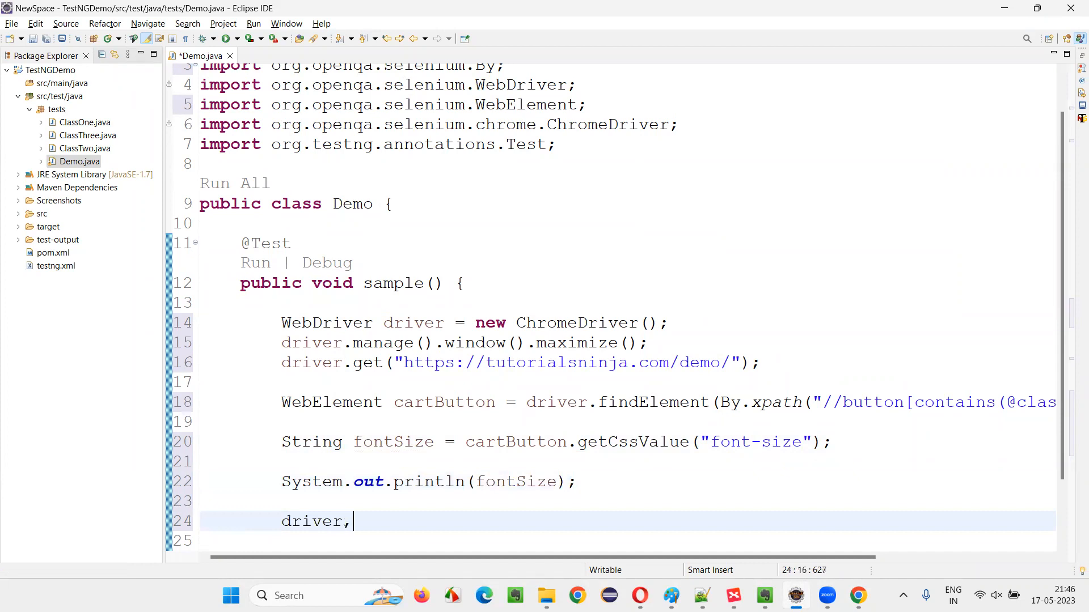
text(.qu)
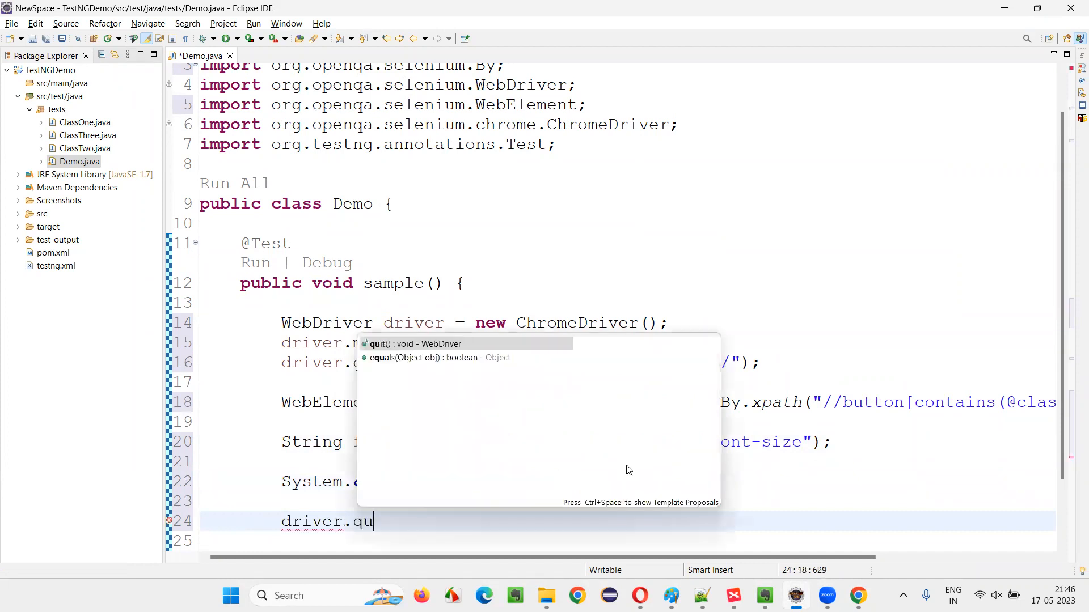
key(Enter)
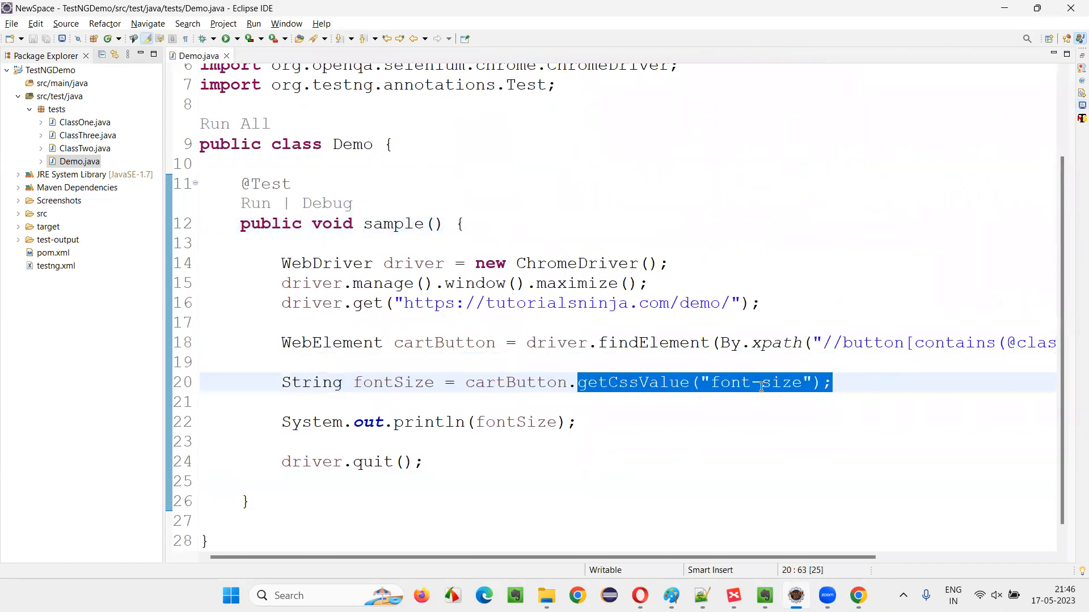
Highlight the println and quit lines, then bring the XMind mind map back
double_click(443, 342)
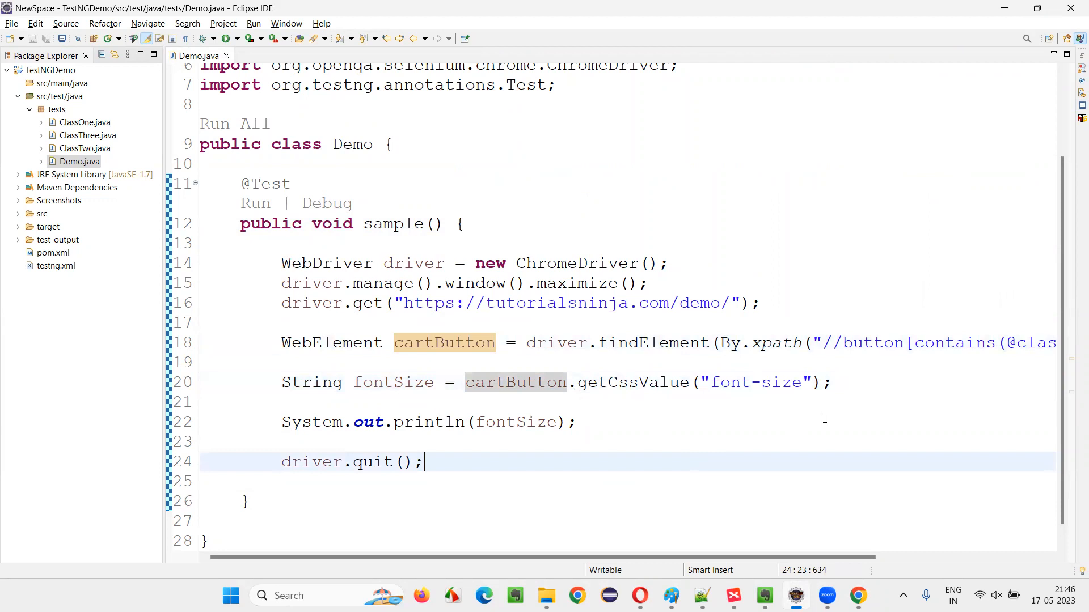
drag(403, 422, 283, 481)
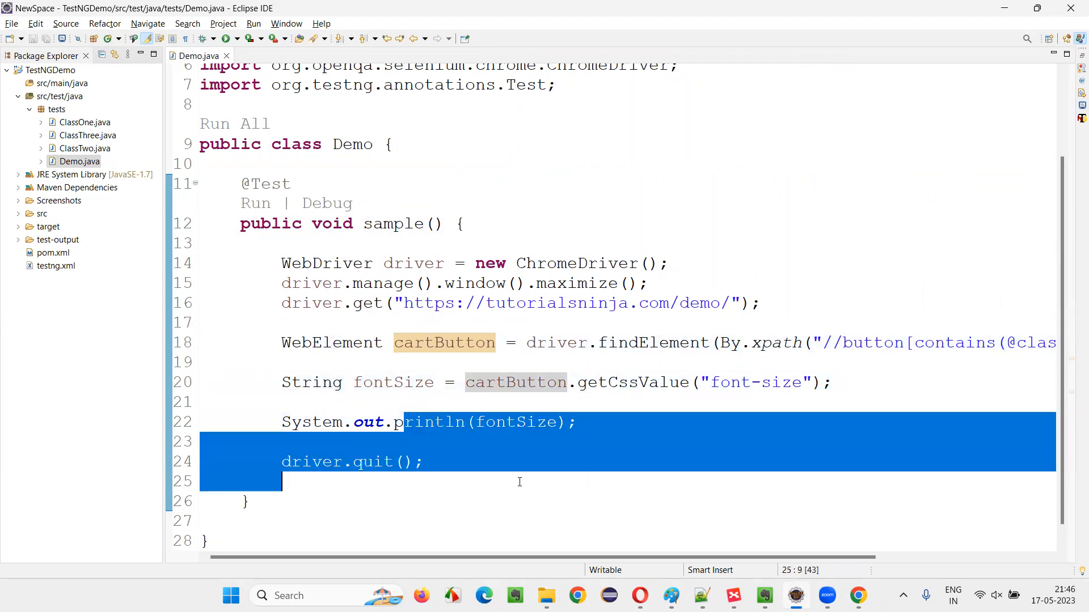
click(763, 594)
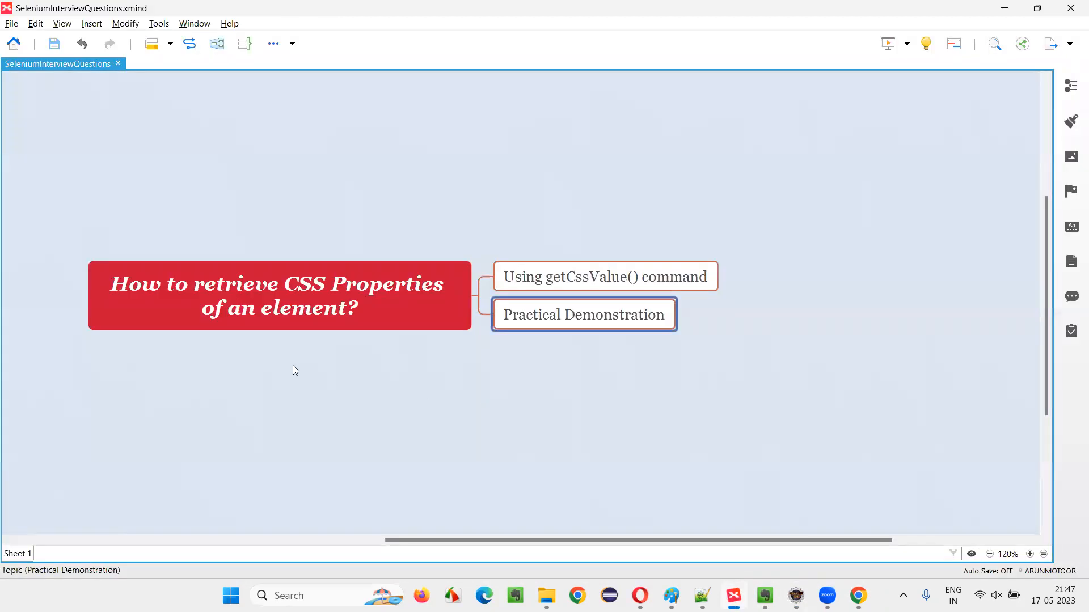
click(278, 295)
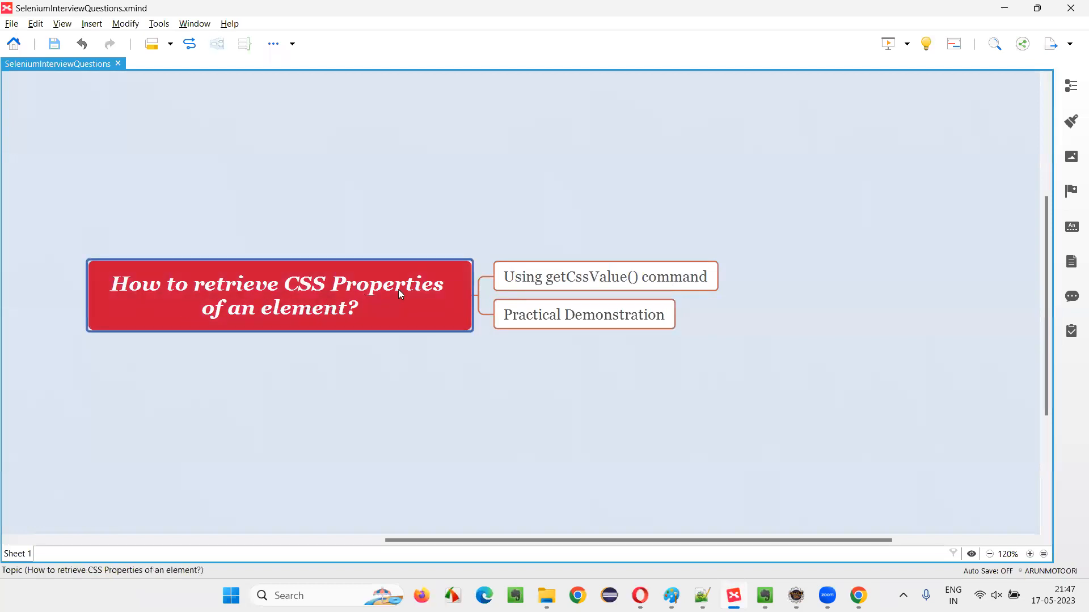
click(584, 315)
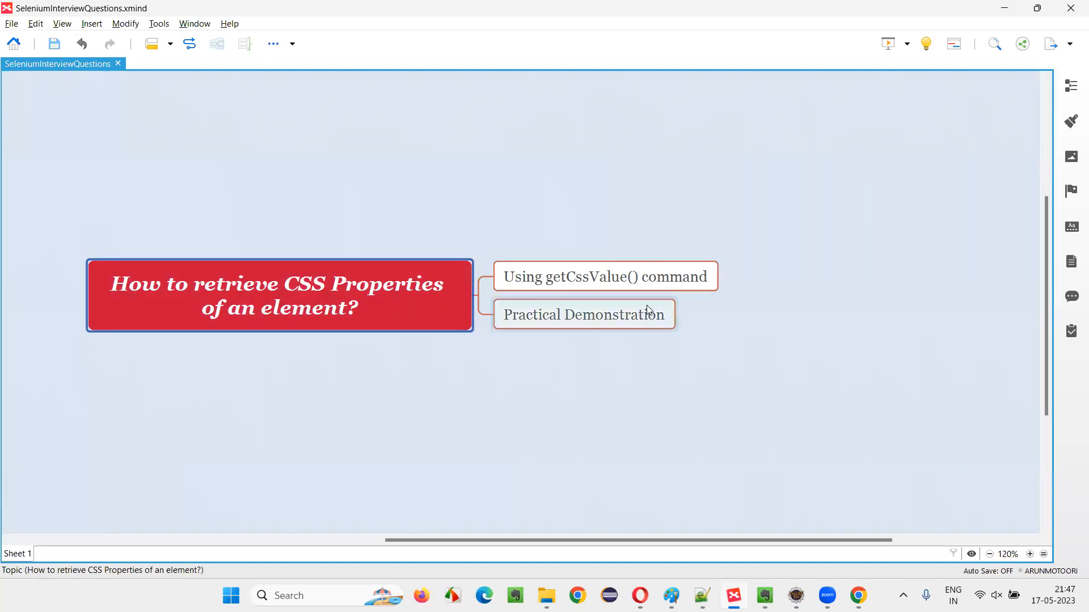
click(604, 276)
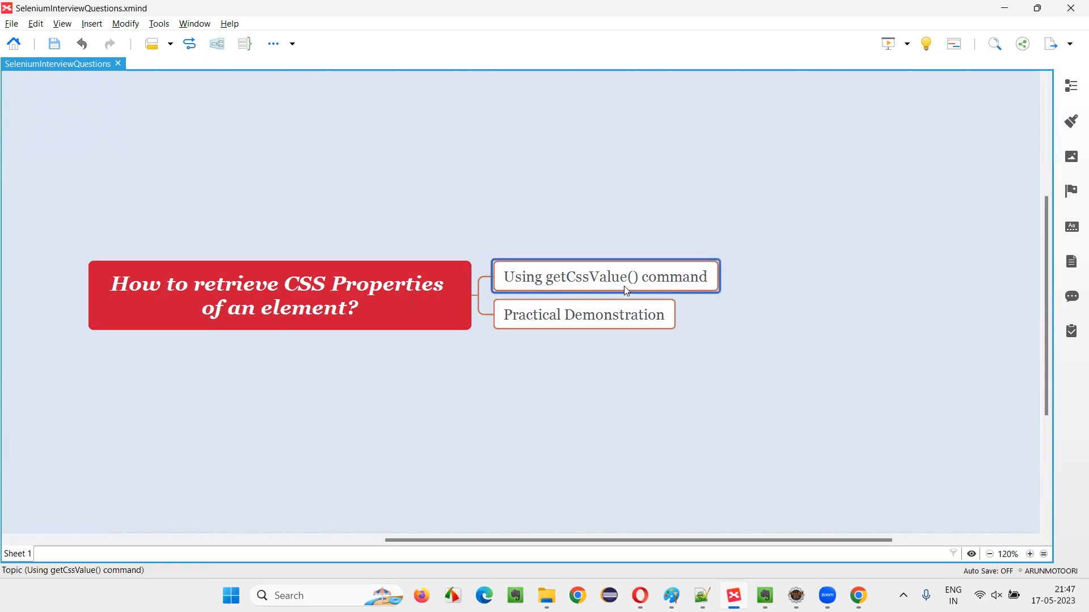